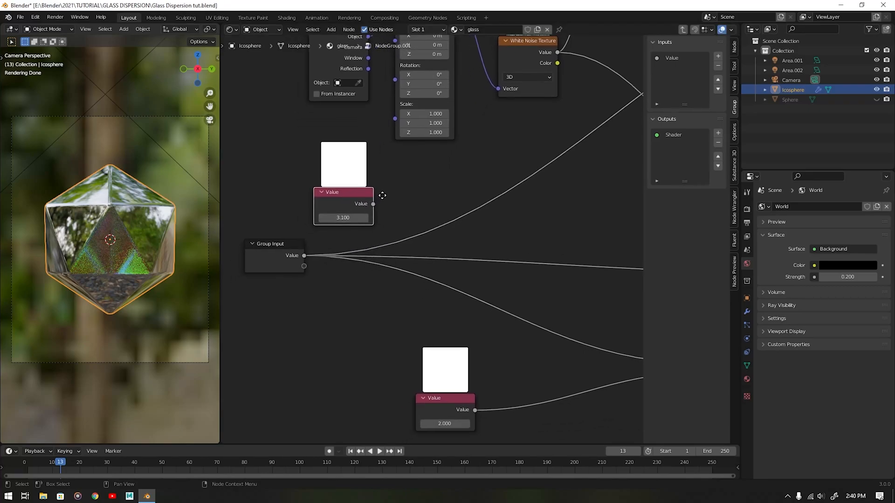
# Step: Delete the extra 3.100 Value node from inside the glass node group
pyautogui.rightClick(343, 205)
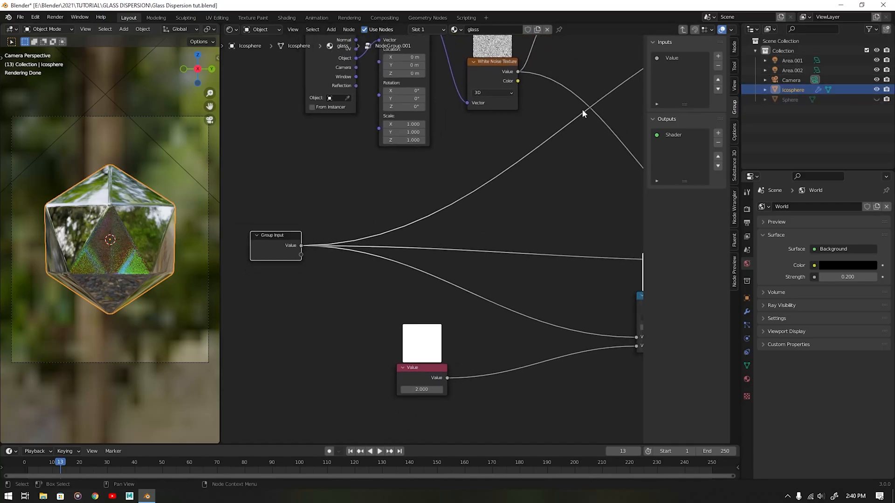
pyautogui.moveTo(558, 124)
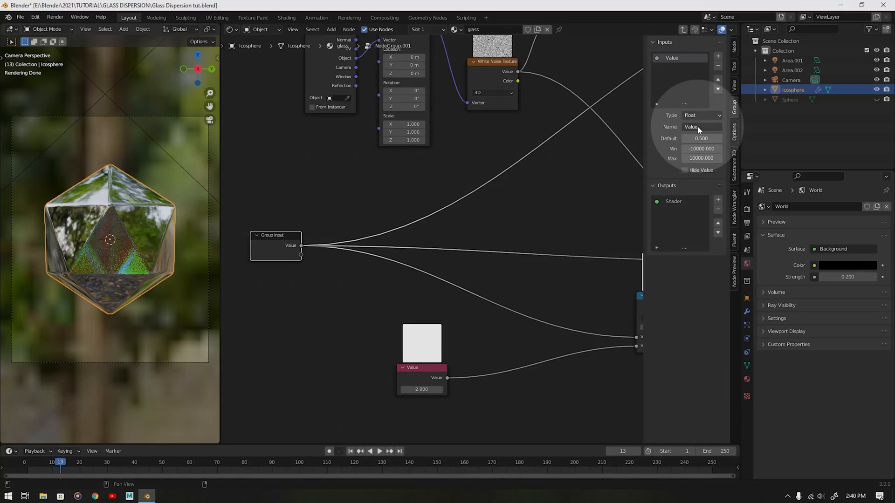
# Step: Change the group input's name from 'Value' to 'Dispersion' in the Group tab
pyautogui.doubleClick(702, 127)
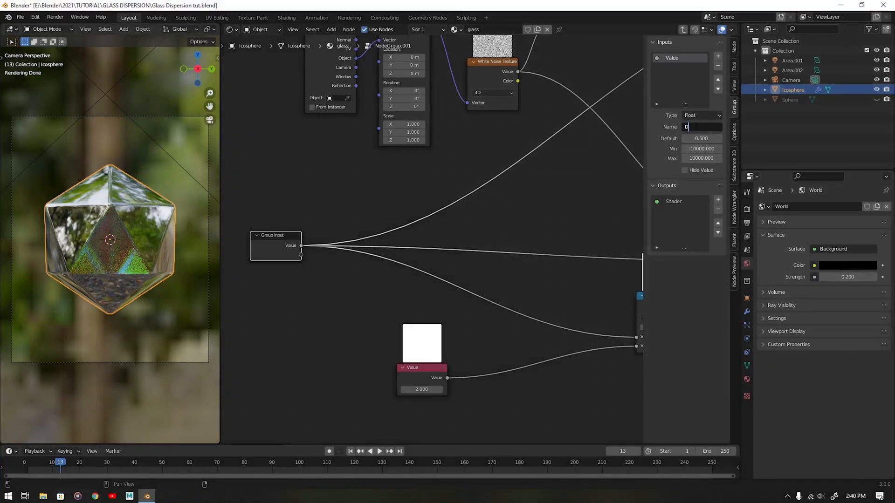
pyautogui.write('Dispersion')
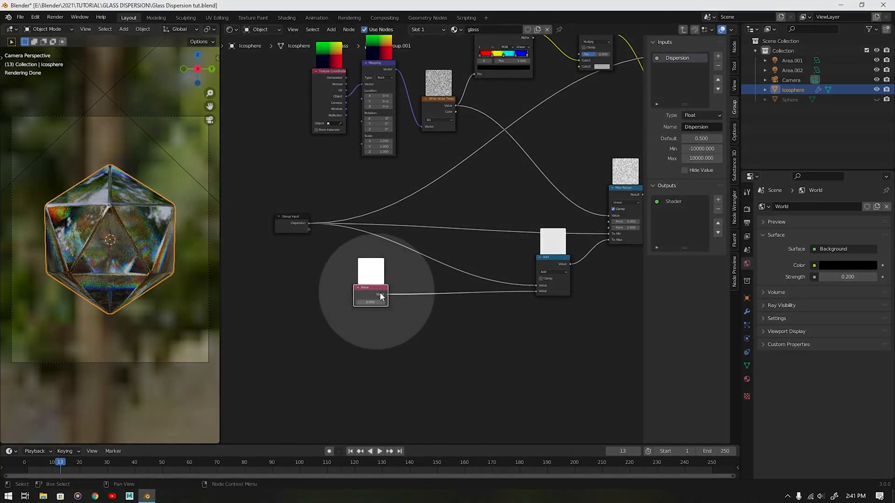
pyautogui.moveTo(518, 291)
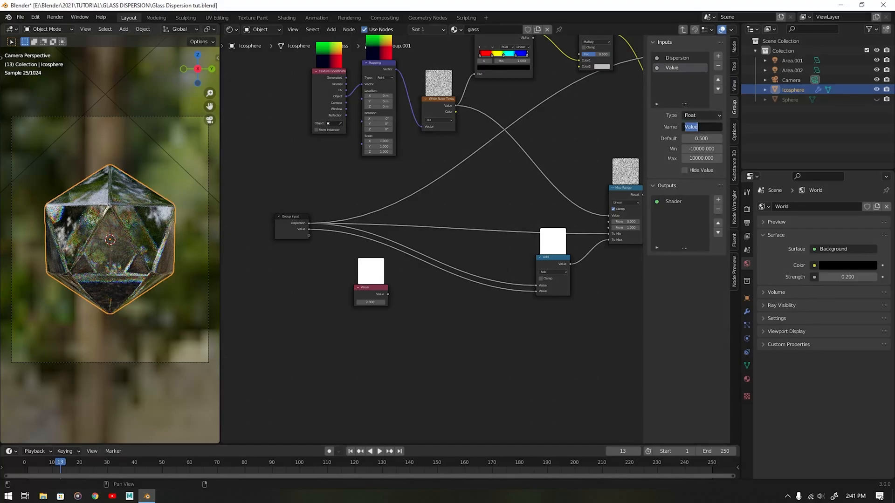
# Step: Name a new group input IOR for the glass node group
pyautogui.write('IOR')
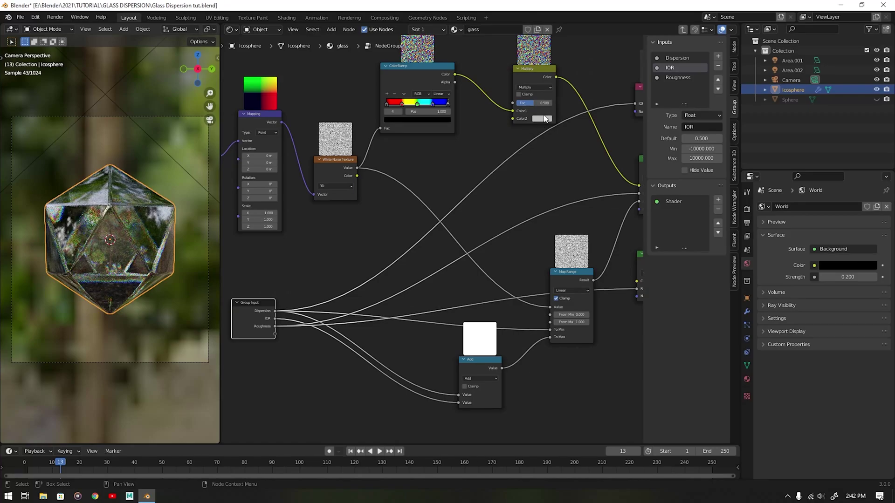
# Step: Pick the Multiply node's Color2 colour to expose it as a group input
pyautogui.click(541, 119)
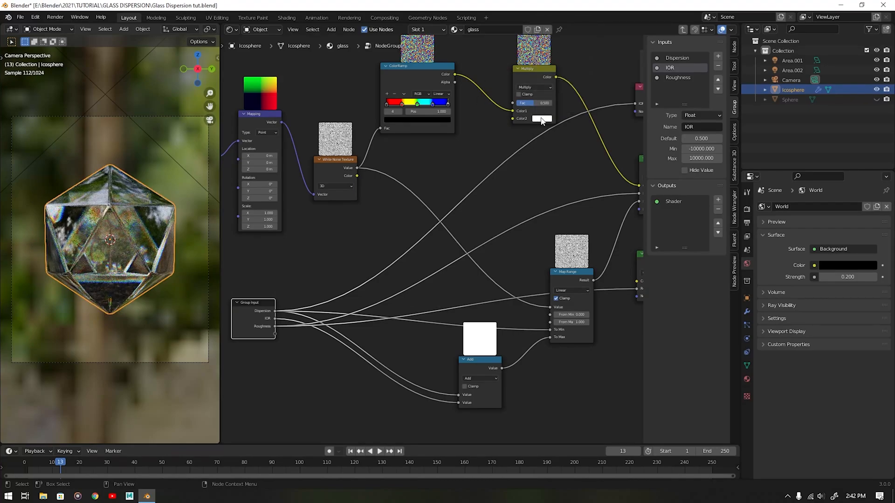
pyautogui.click(541, 119)
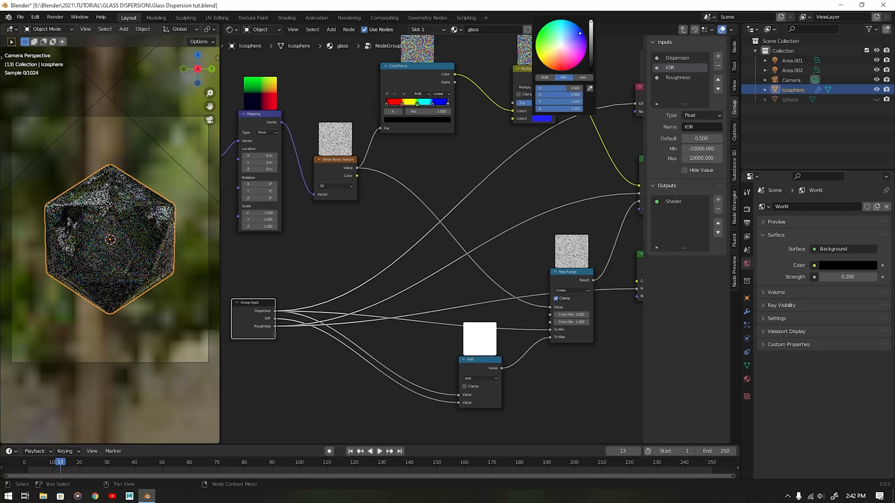
pyautogui.click(544, 77)
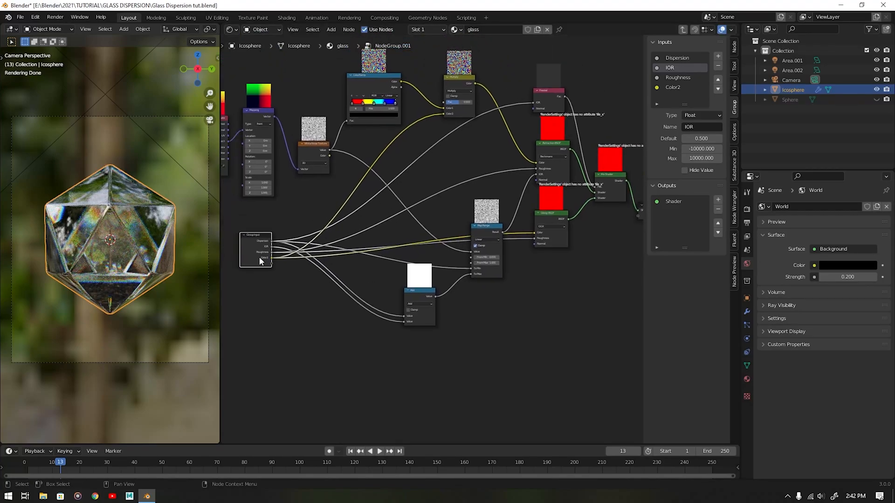
# Step: Rename the Color2 group input to 'Color' and return to the group node
pyautogui.click(672, 87)
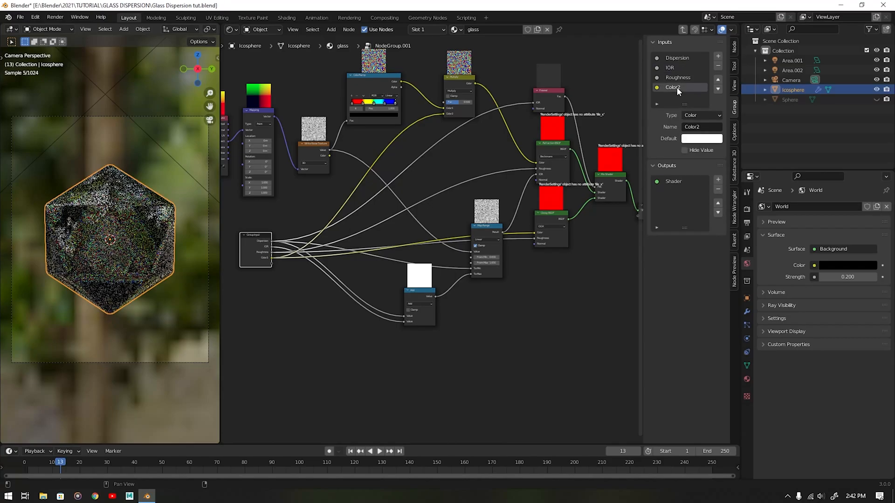
pyautogui.doubleClick(701, 127)
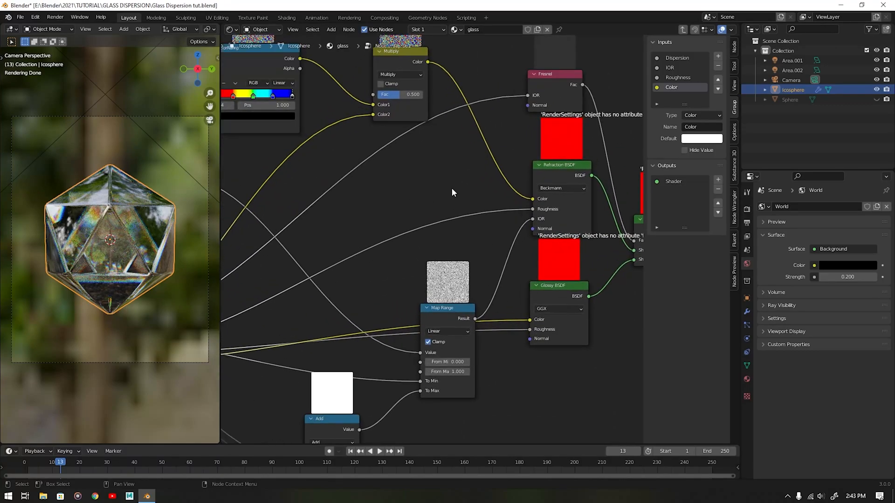
pyautogui.moveTo(534, 319)
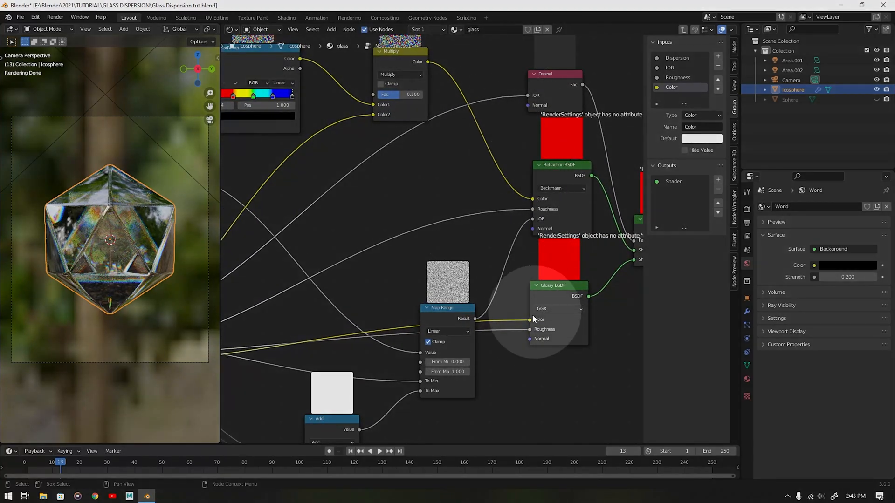
pyautogui.scroll(-3)
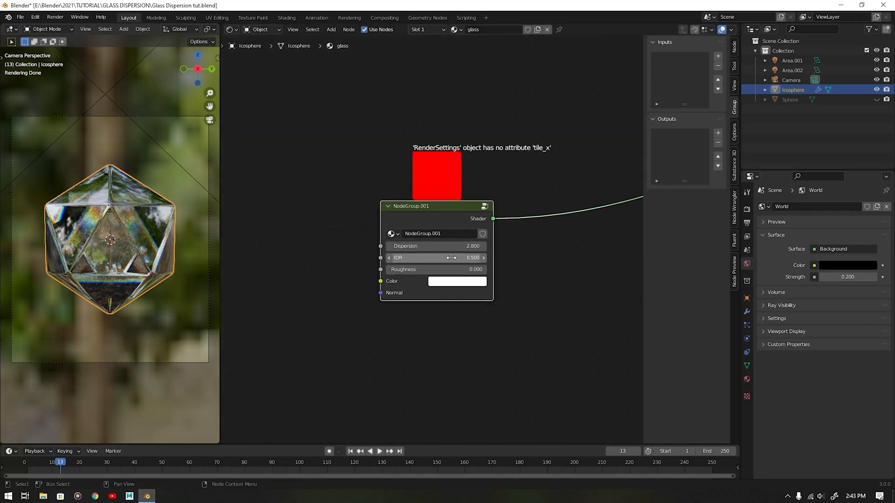
# Step: Open the glass group node's Color swatch and try a blue tint
pyautogui.click(457, 280)
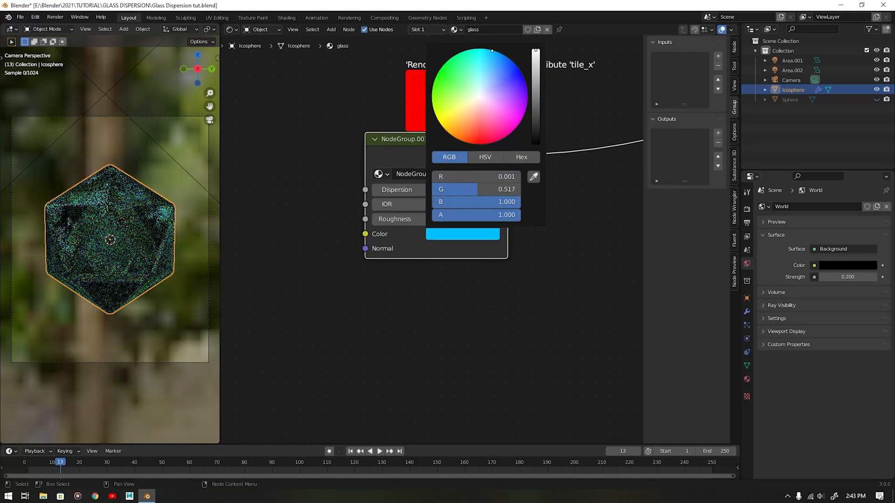
pyautogui.click(448, 132)
pyautogui.write('G')
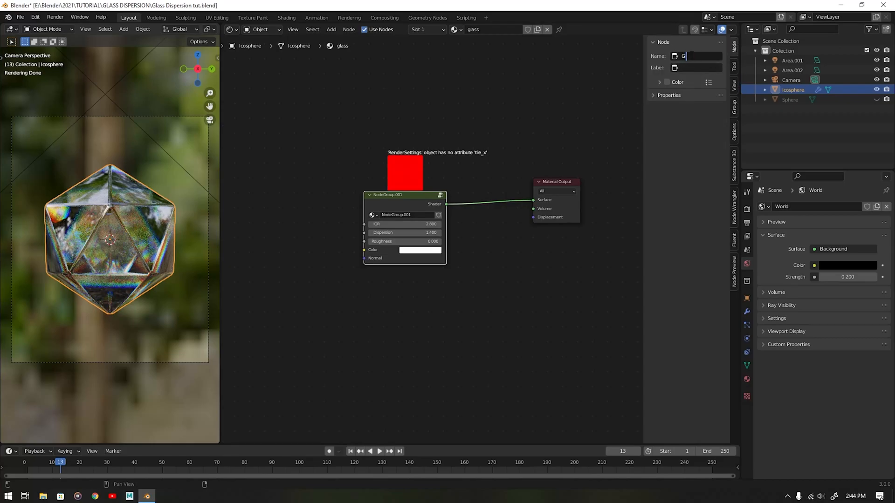
# Step: Name both the glass node and the NodeGroup.001 datablock 'Glass Dispersion'
pyautogui.write('lass Dispersion')
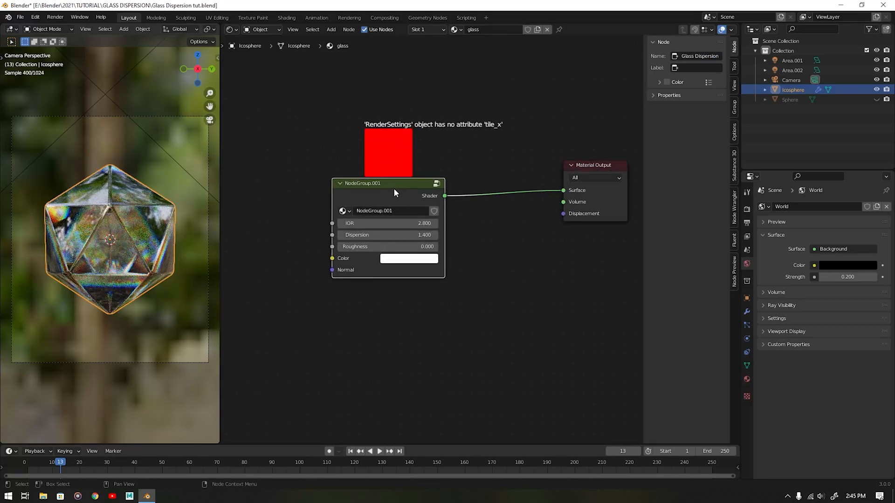
pyautogui.doubleClick(392, 207)
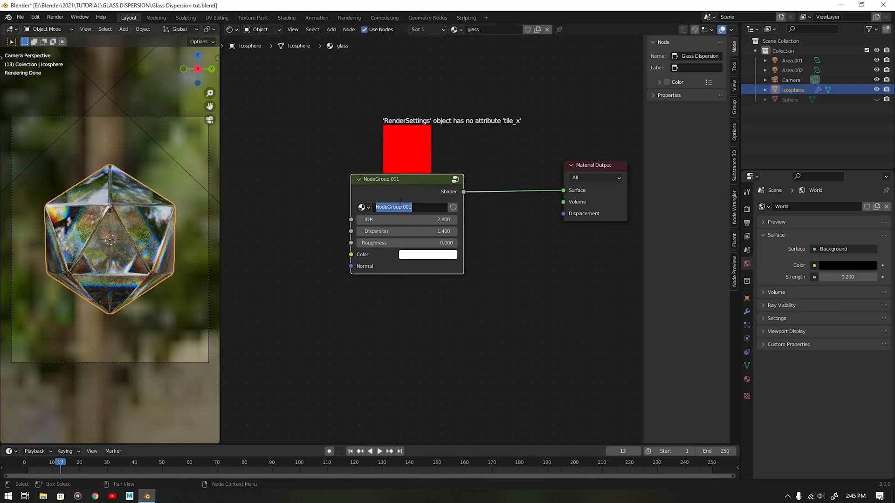
pyautogui.write('Glass Dispersion')
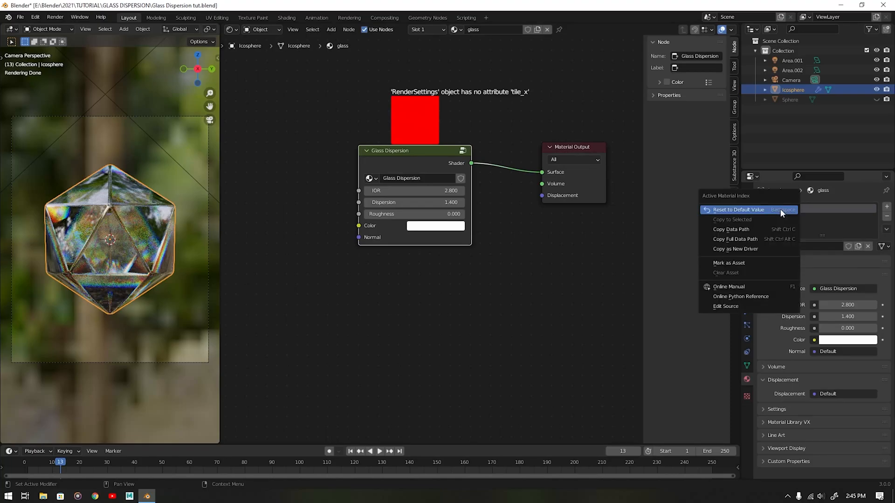
pyautogui.click(729, 263)
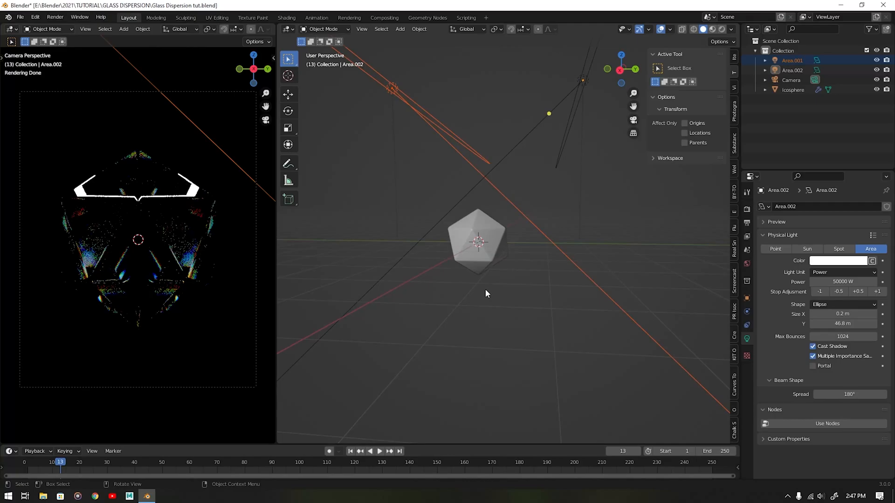
# Step: Set Area.002 to a 50000 W ellipse light, 0.2 m by 46.8 m
pyautogui.click(682, 28)
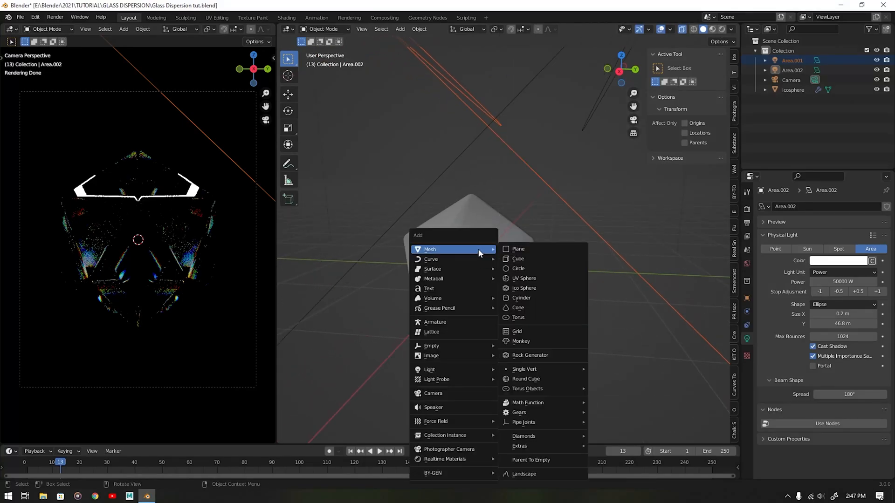
pyautogui.moveTo(524, 277)
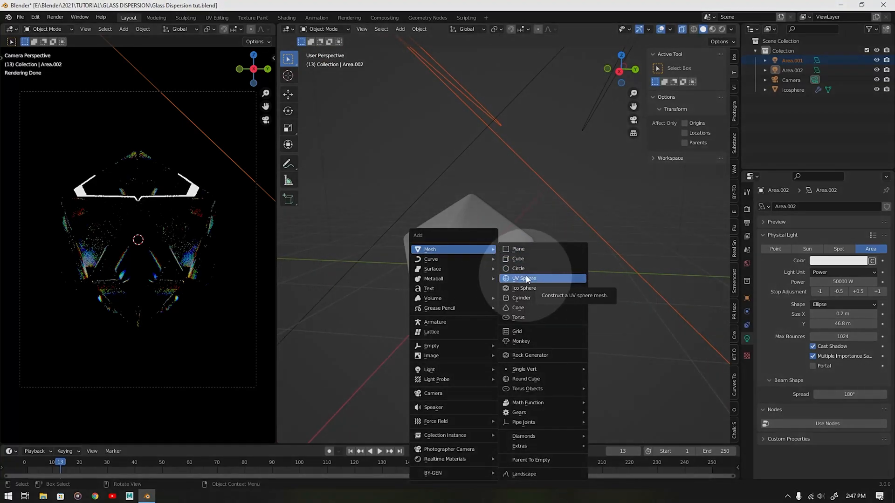
# Step: Add a UV sphere and scale it down to about 0.23 inside the icosahedron
pyautogui.click(523, 279)
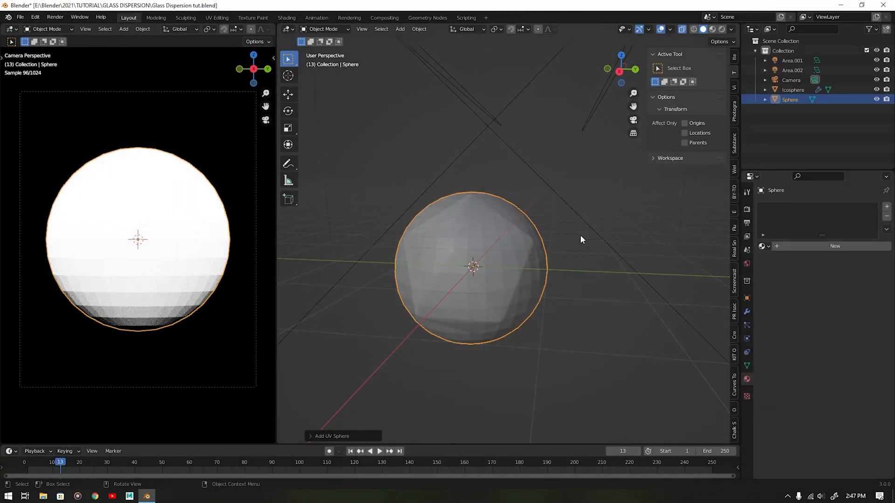
pyautogui.press('s')
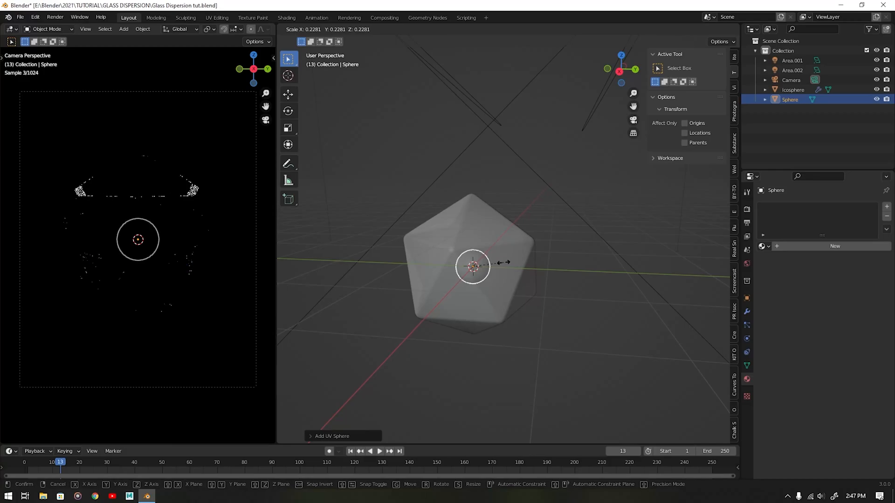
pyautogui.click(517, 284)
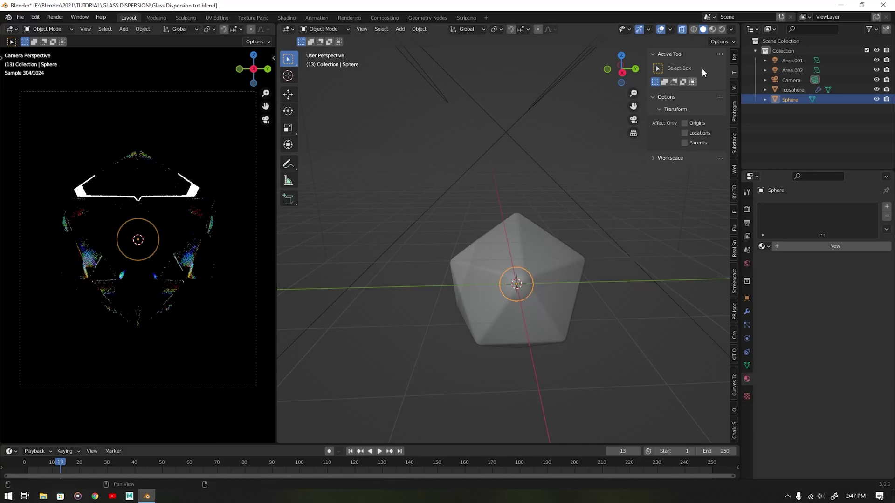
pyautogui.click(287, 29)
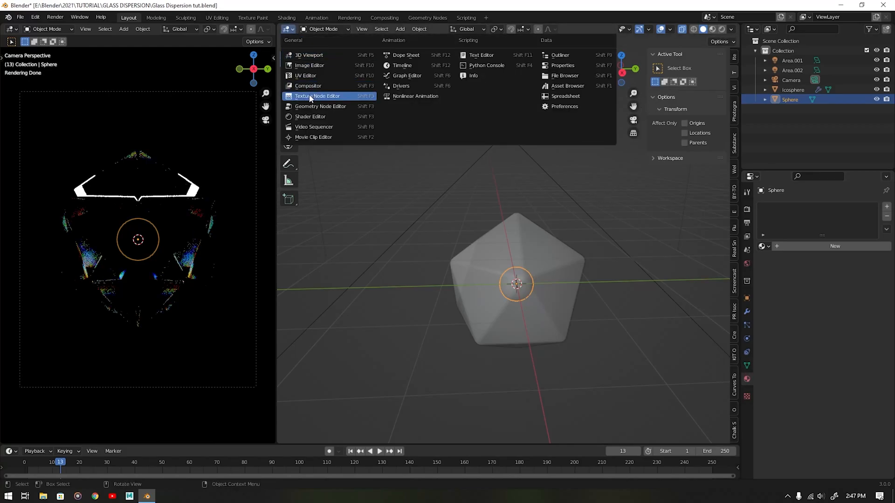
# Step: In the Shader Editor, add Fresnel, ColorRamp and Emission nodes to the sphere's material
pyautogui.click(318, 95)
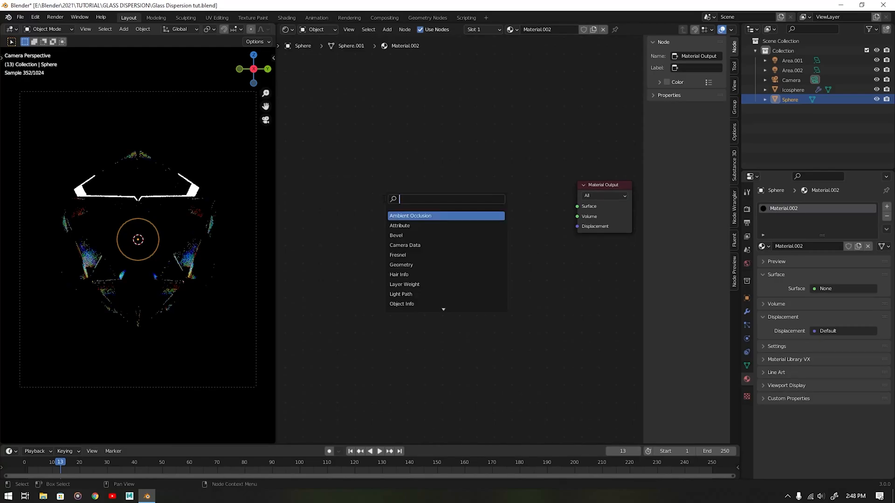
pyautogui.write('fres')
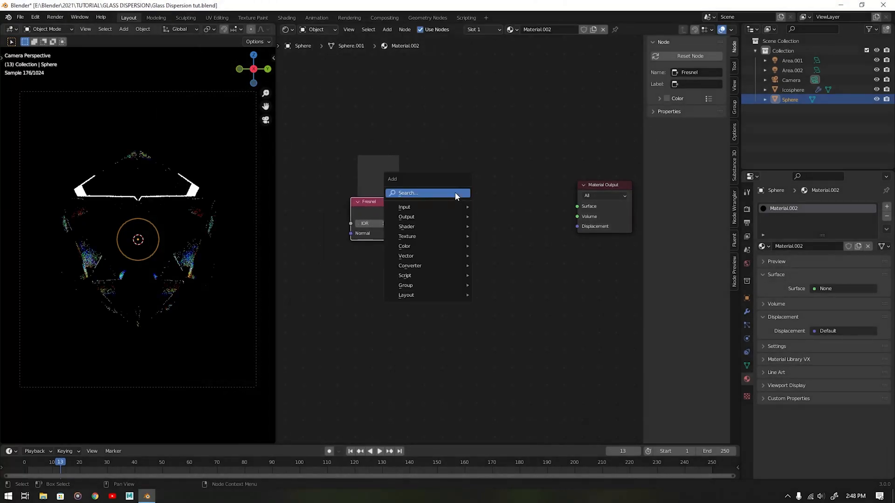
pyautogui.click(408, 193)
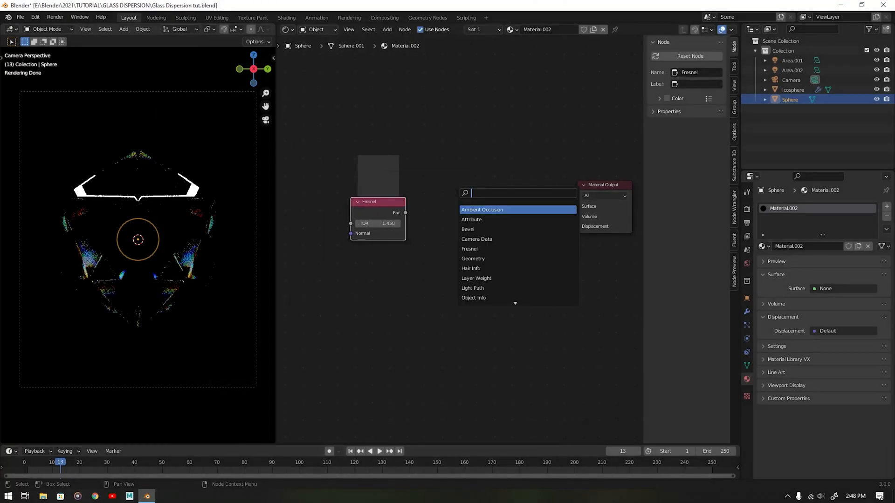
pyautogui.write('colo')
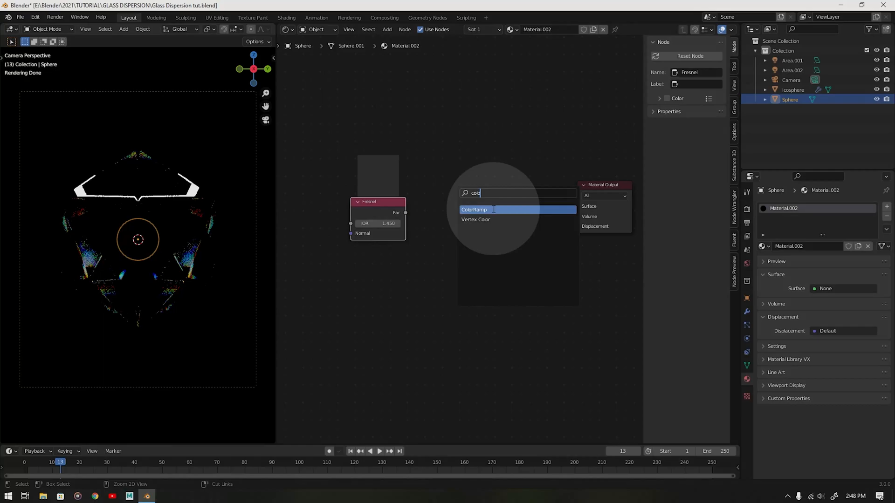
pyautogui.click(474, 209)
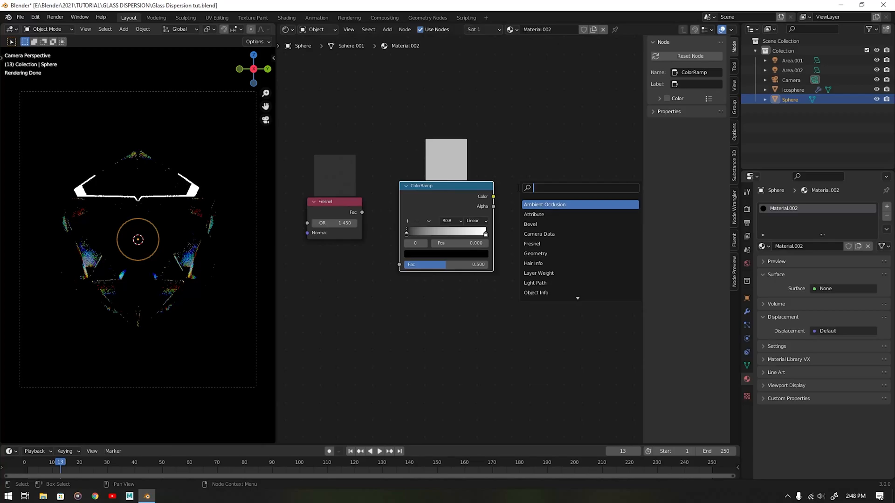
pyautogui.write('emm')
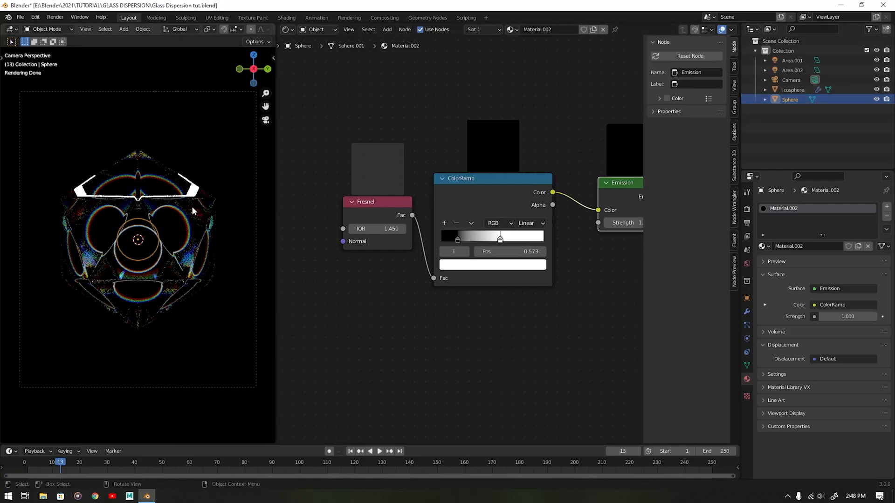
# Step: Set the ColorRamp interpolation to Constant for hard outline rings, and reposition the Fresnel node
pyautogui.press('s')
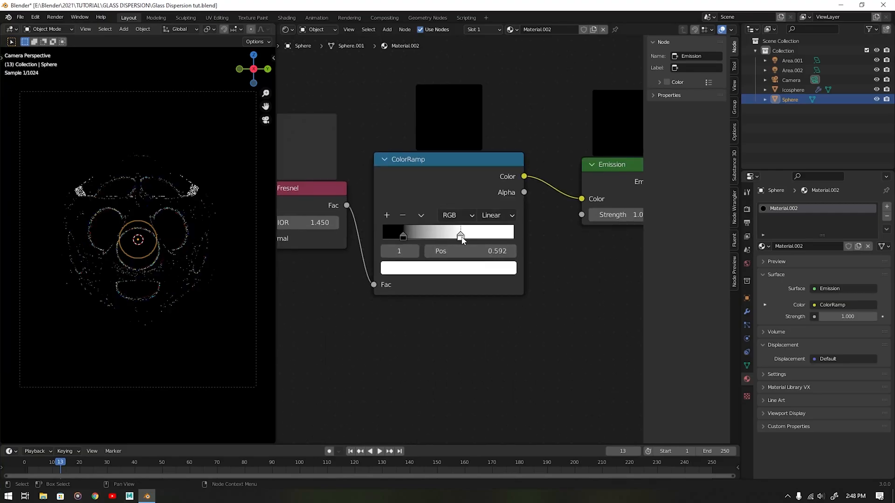
pyautogui.click(496, 216)
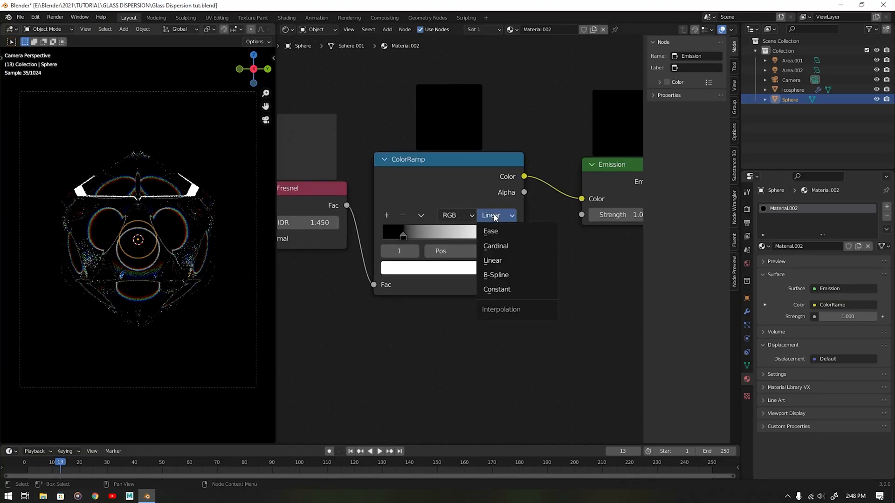
pyautogui.moveTo(497, 290)
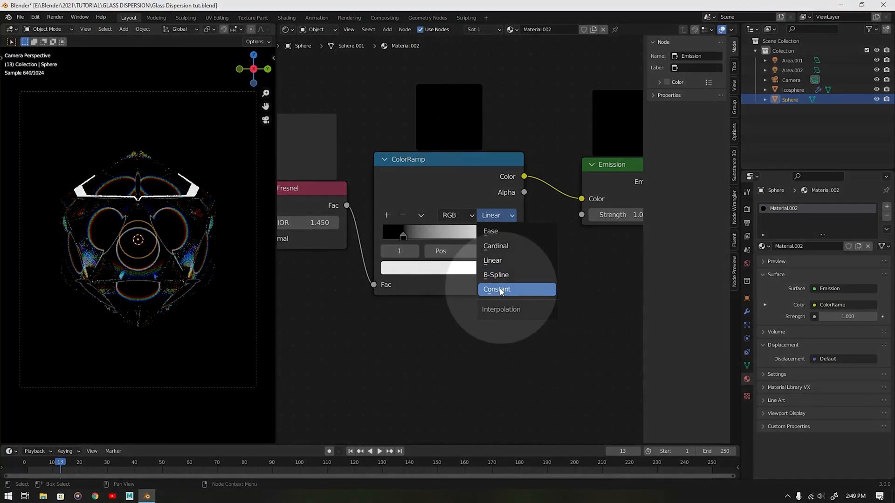
pyautogui.click(496, 289)
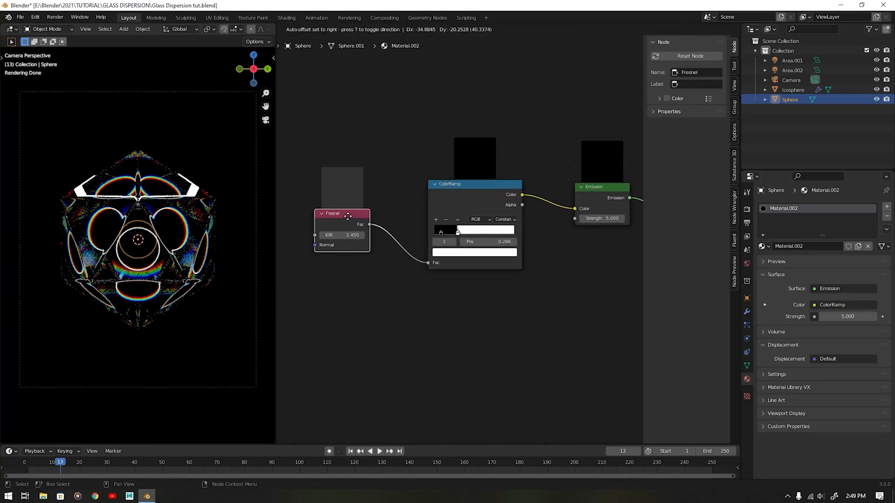
pyautogui.click(285, 257)
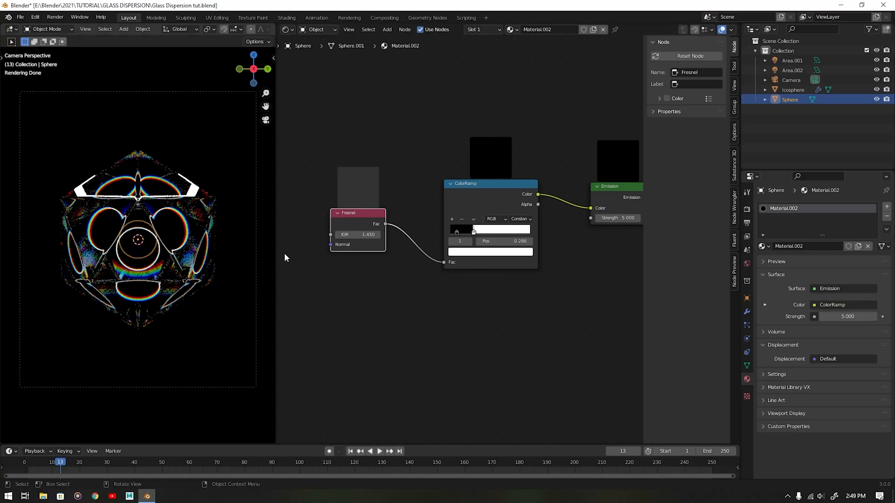
pyautogui.click(791, 80)
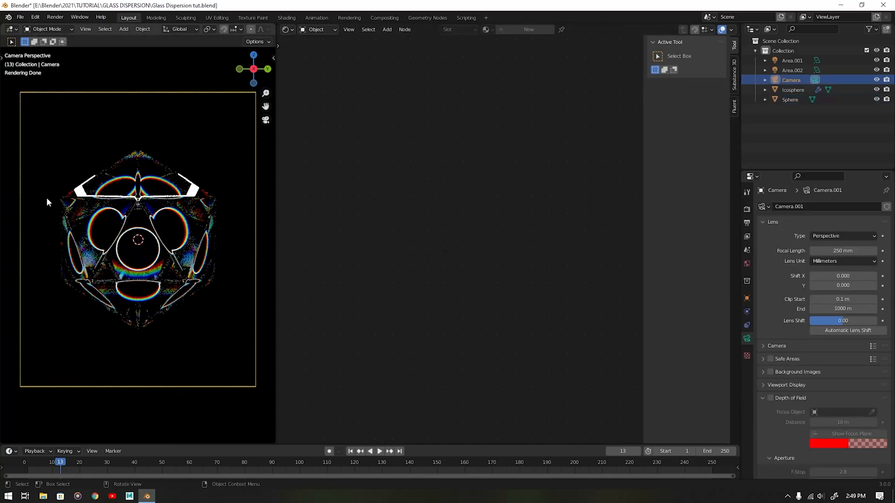
pyautogui.moveTo(211, 178)
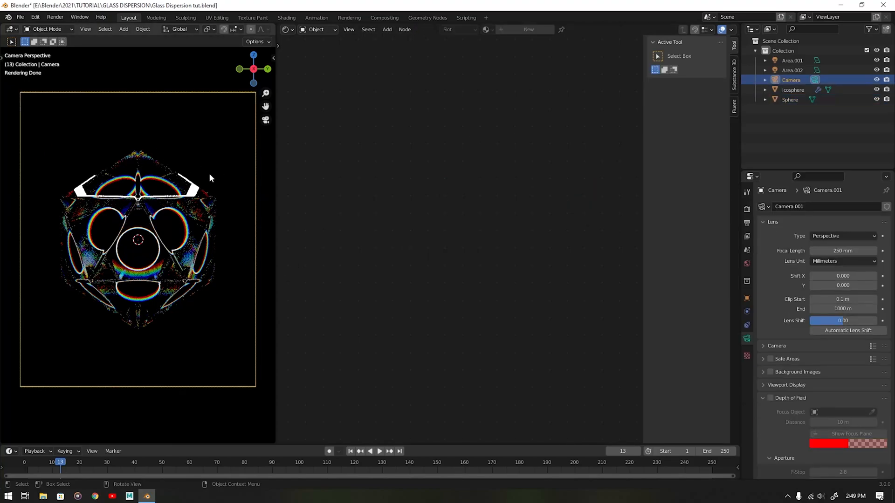
pyautogui.click(790, 100)
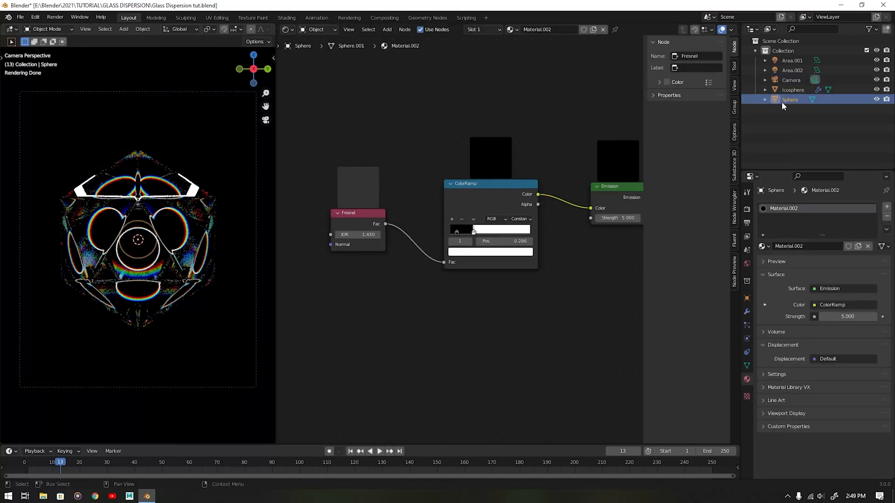